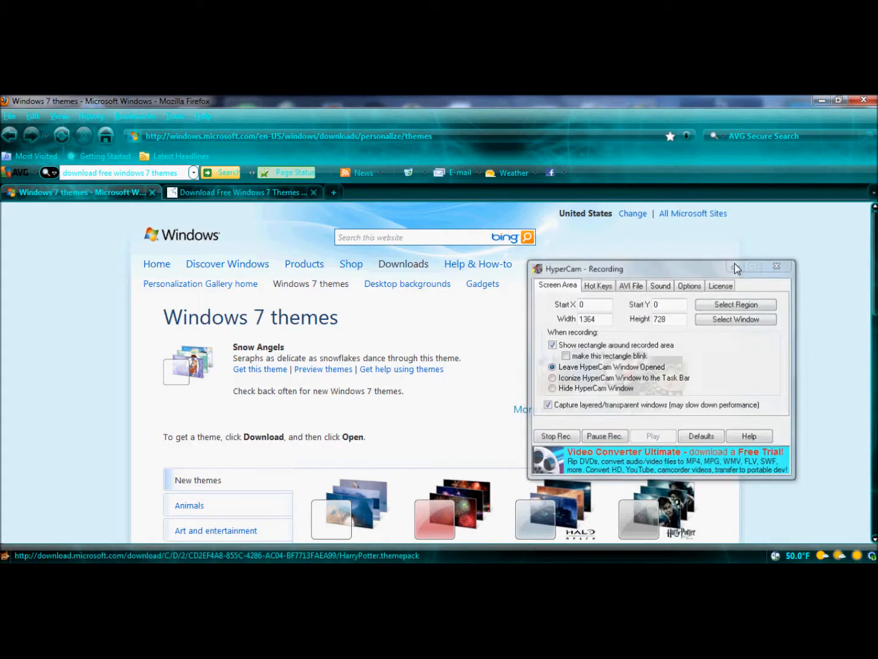
- Scroll Microsoft's Windows 7 themes page to the New themes gallery and select All themes
{"action": "left_click", "coordinate": [738, 267]}
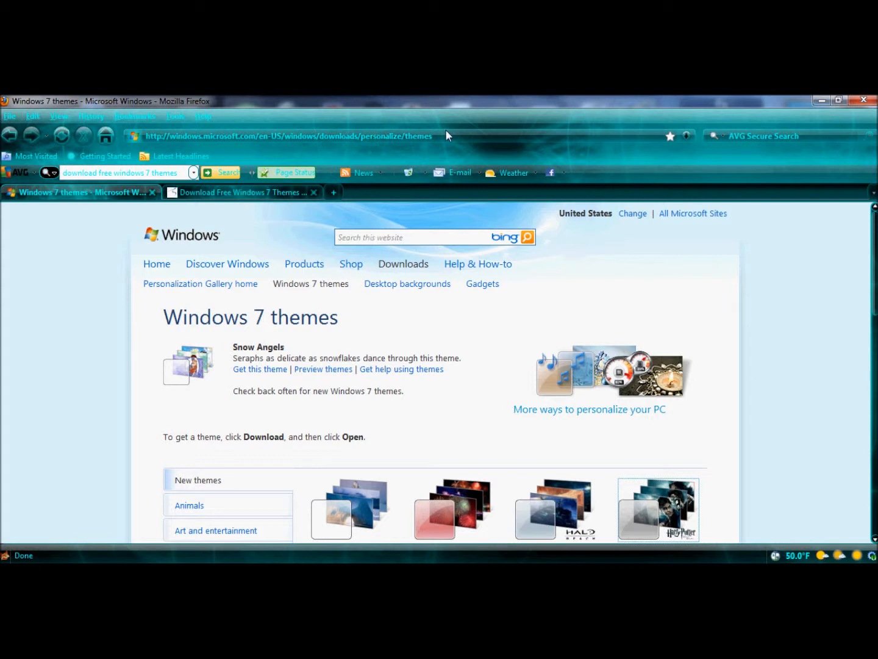
{"action": "right_click", "coordinate": [290, 136]}
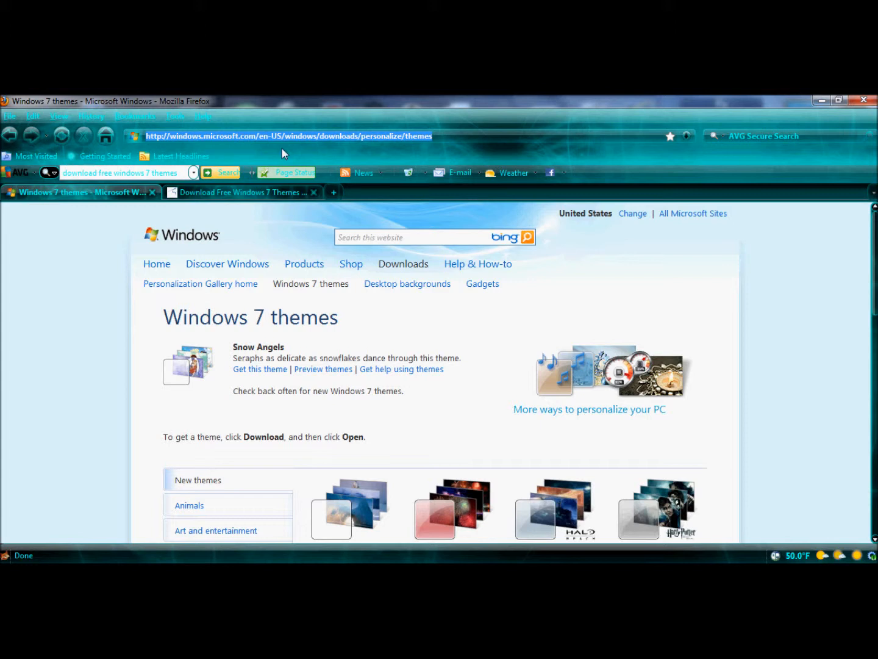
{"action": "mouse_move", "coordinate": [363, 145]}
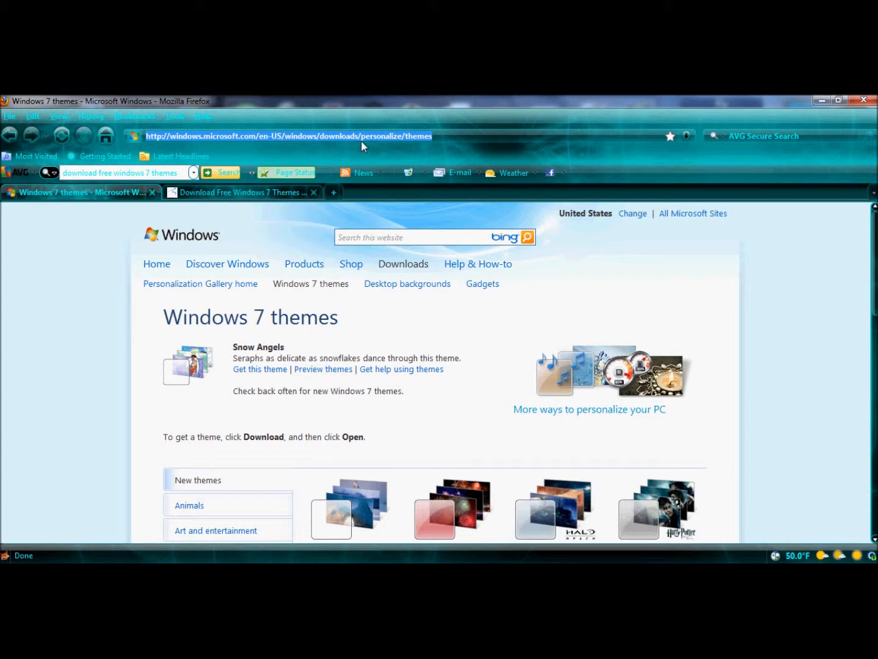
{"action": "mouse_move", "coordinate": [675, 395]}
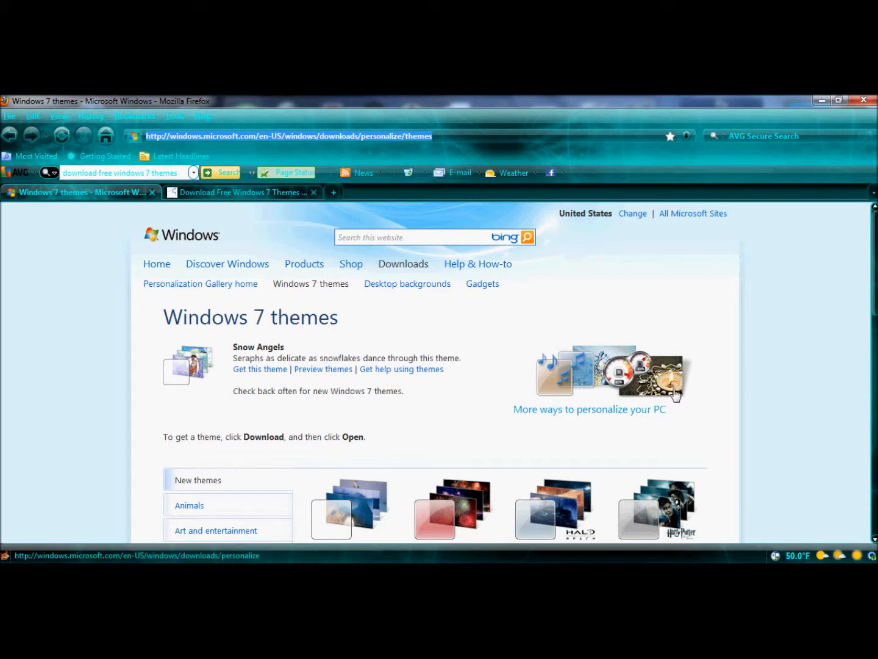
{"action": "scroll", "scroll_direction": "down", "scroll_amount": 3}
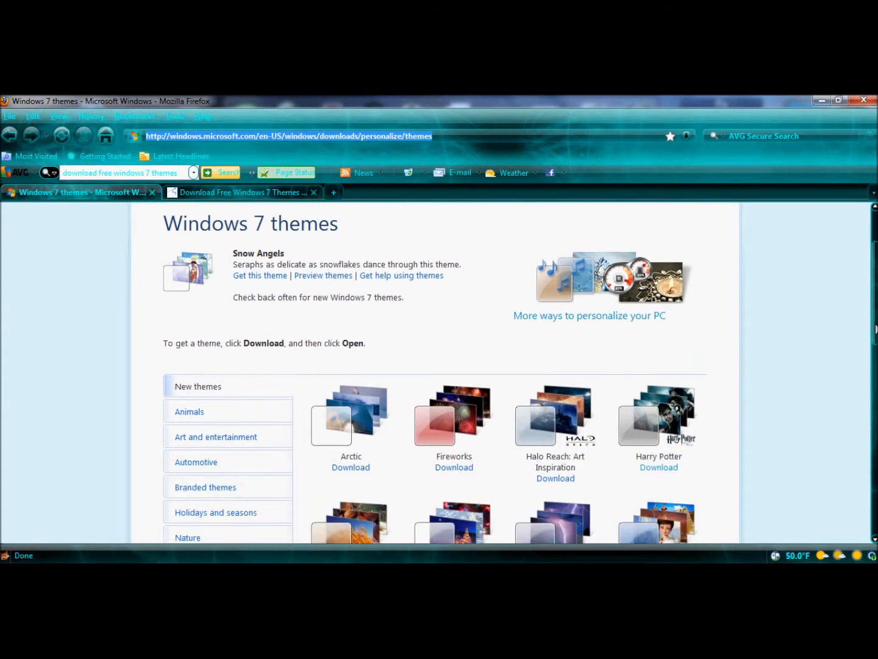
{"action": "scroll", "scroll_direction": "down", "scroll_amount": 3}
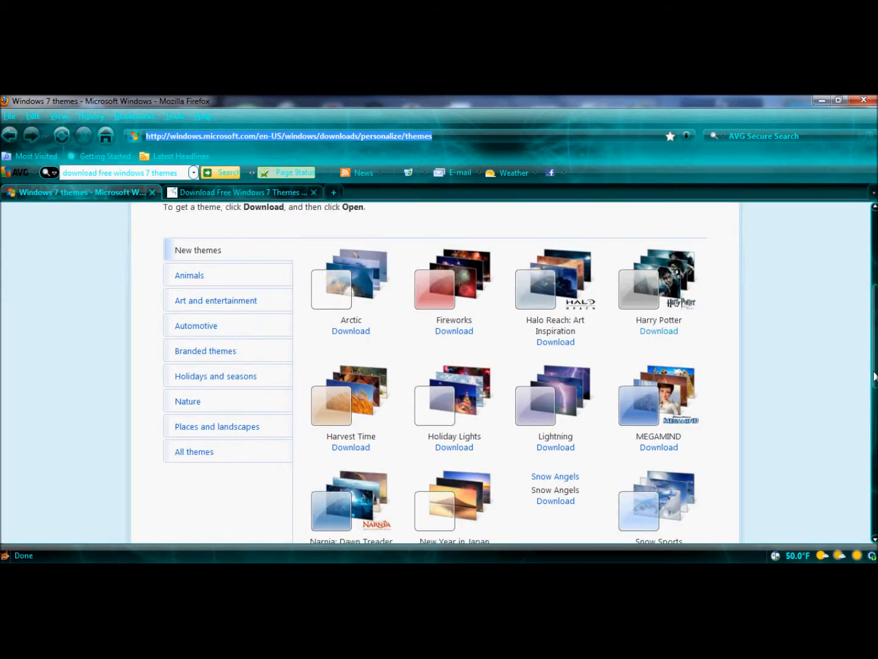
{"action": "scroll", "scroll_direction": "down", "scroll_amount": 3}
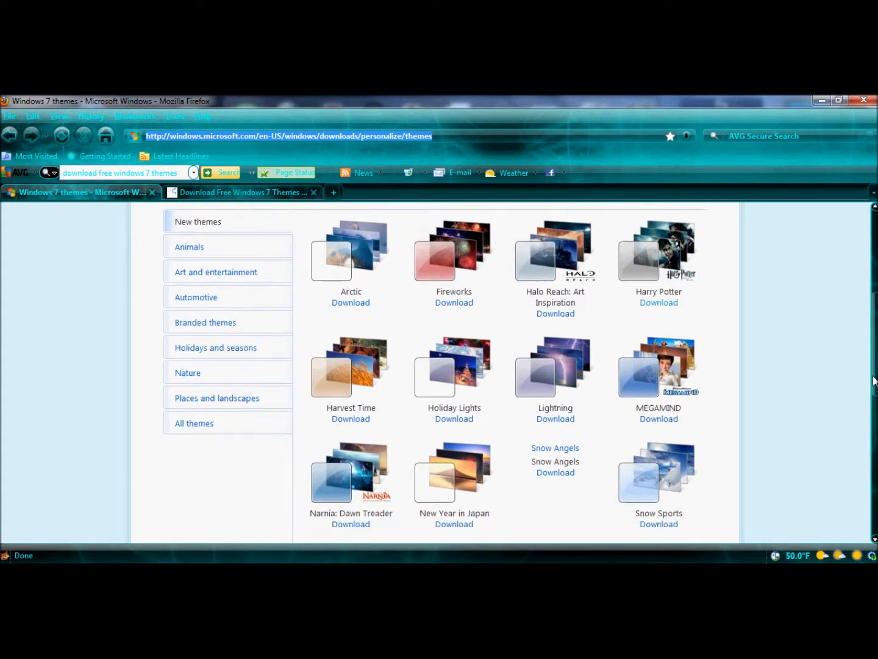
{"action": "scroll", "scroll_direction": "up", "scroll_amount": 3}
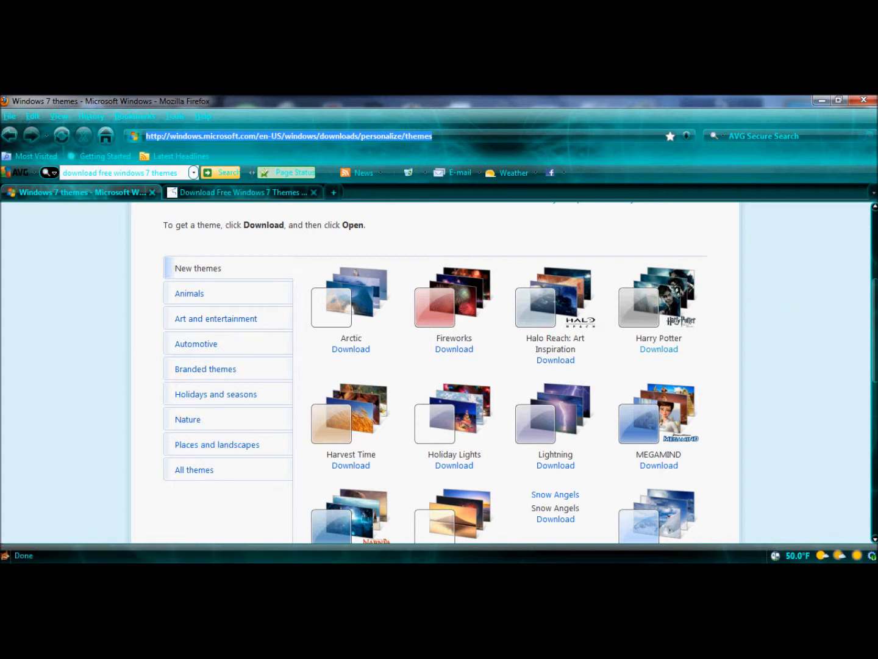
{"action": "scroll", "scroll_direction": "down", "scroll_amount": 3}
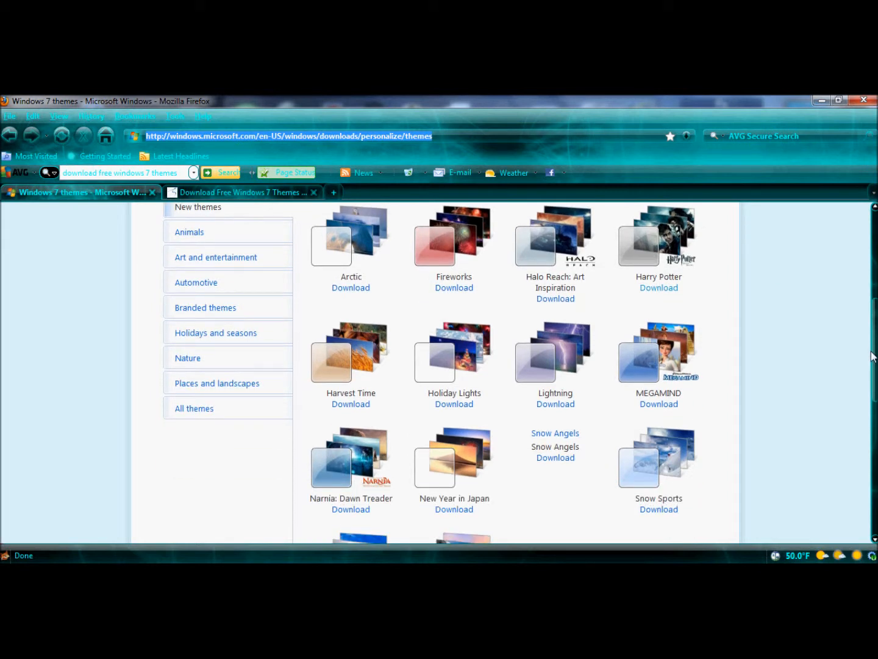
{"action": "left_click", "coordinate": [193, 408]}
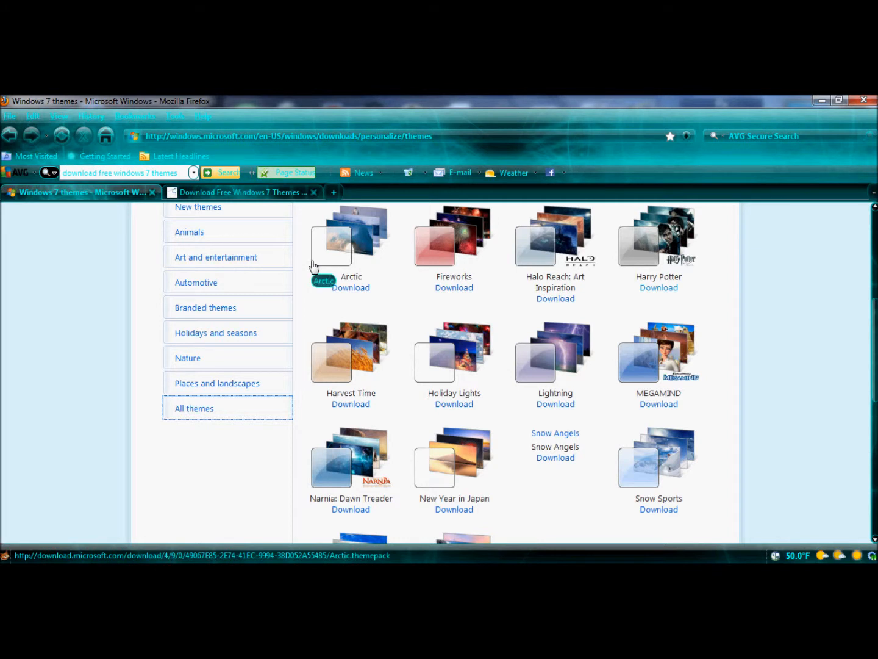
{"action": "left_click", "coordinate": [194, 408]}
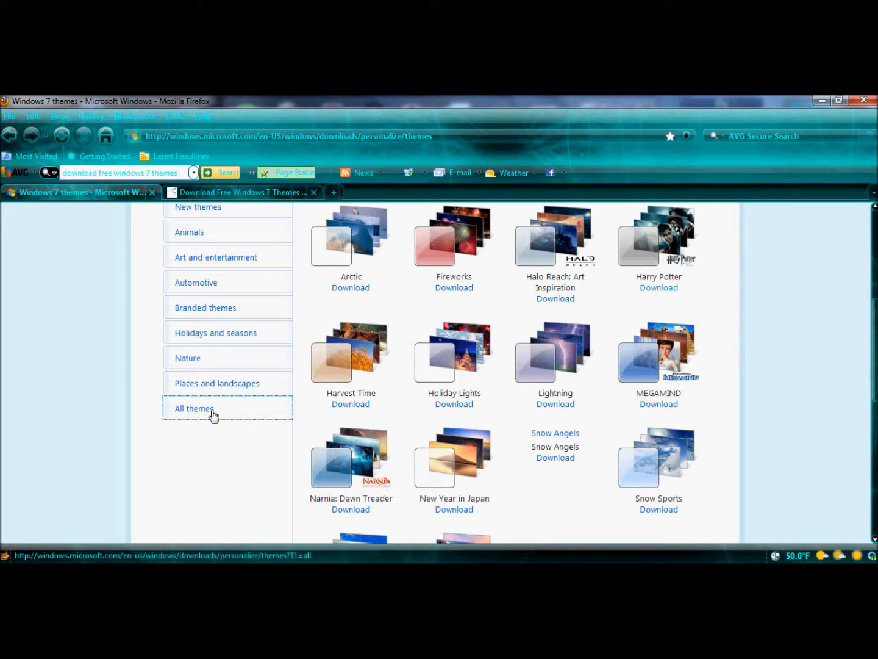
{"action": "mouse_move", "coordinate": [453, 490]}
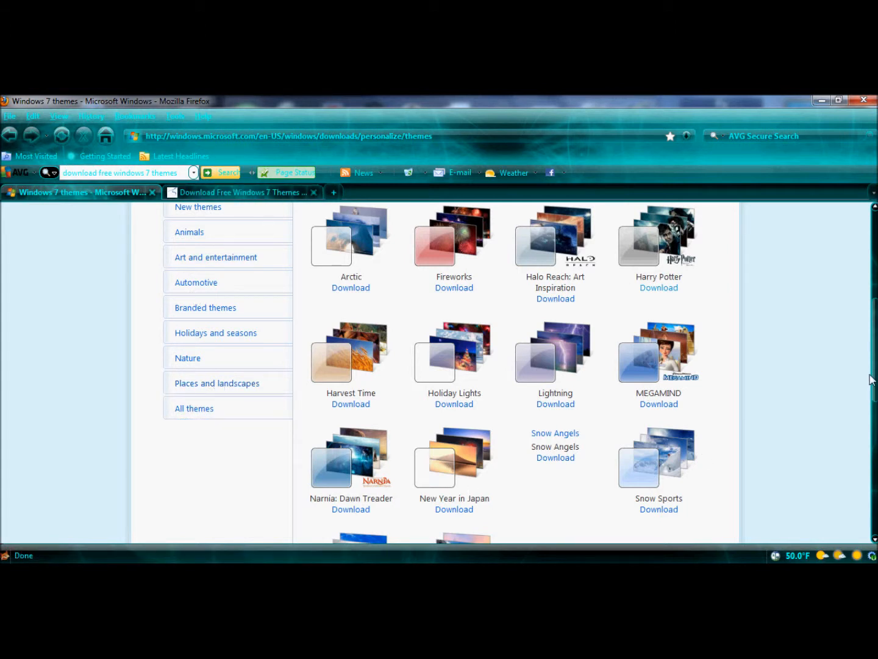
- Show all themes, locate Nature by Mike Swanson and download its theme pack
{"action": "left_click", "coordinate": [194, 408]}
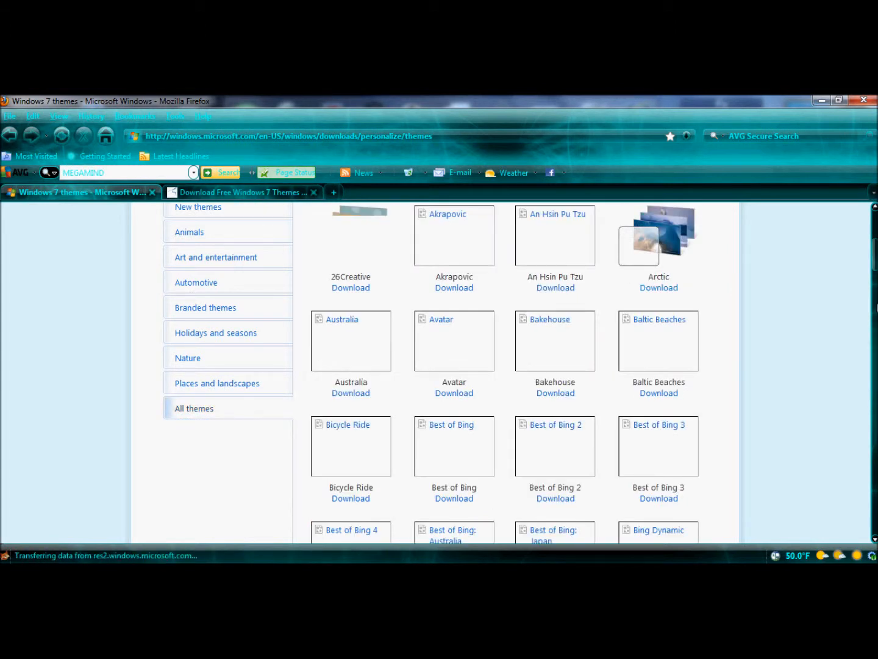
{"action": "scroll", "scroll_direction": "down", "scroll_amount": 3}
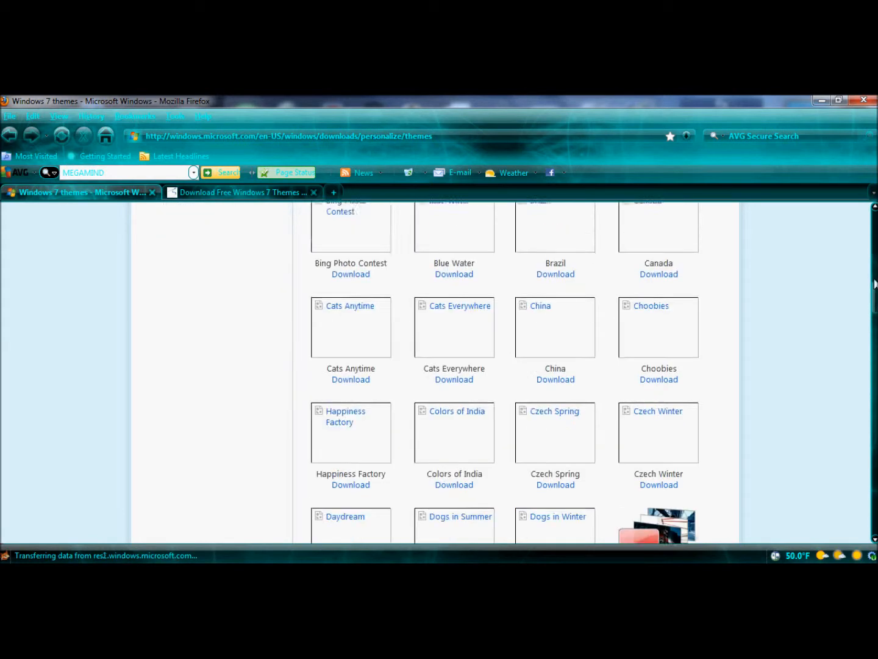
{"action": "scroll", "scroll_direction": "down", "scroll_amount": 3}
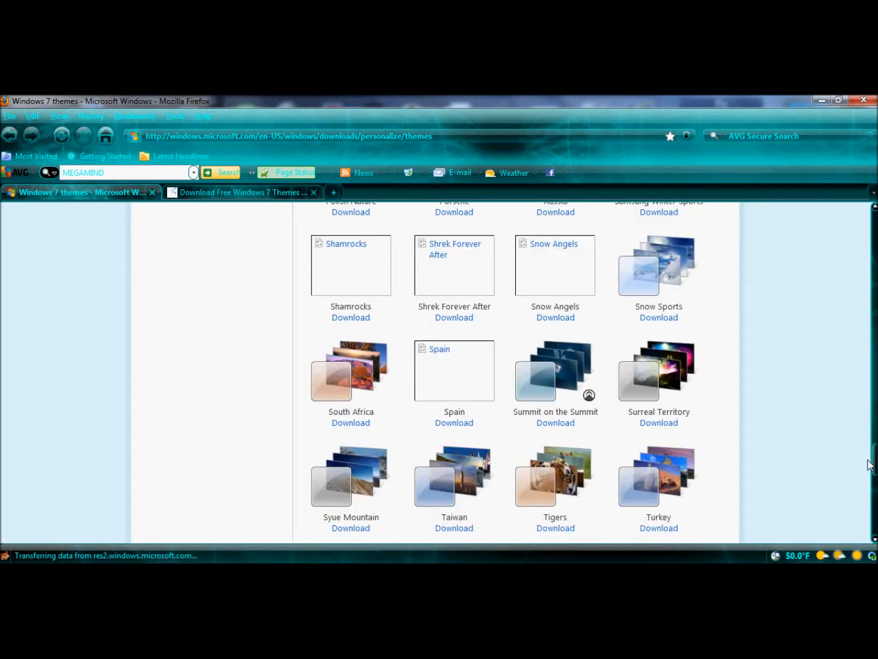
{"action": "scroll", "scroll_direction": "up", "scroll_amount": 3}
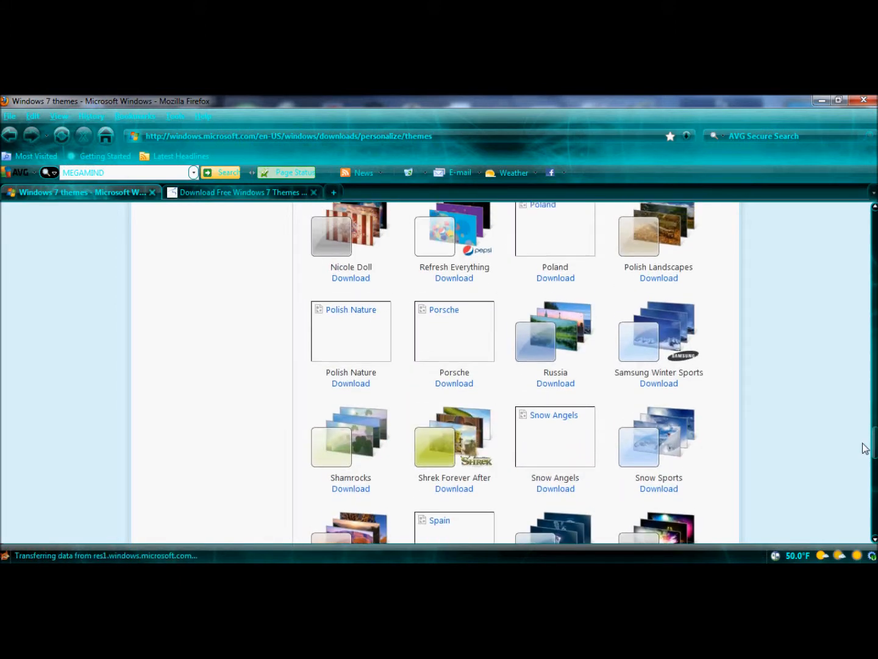
{"action": "scroll", "scroll_direction": "up", "scroll_amount": 3}
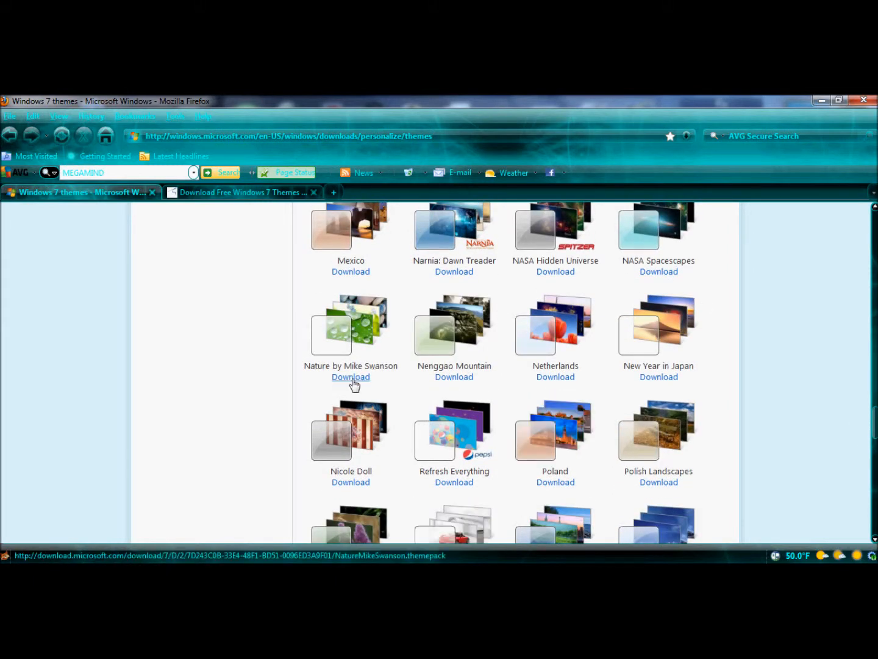
{"action": "left_click", "coordinate": [350, 377]}
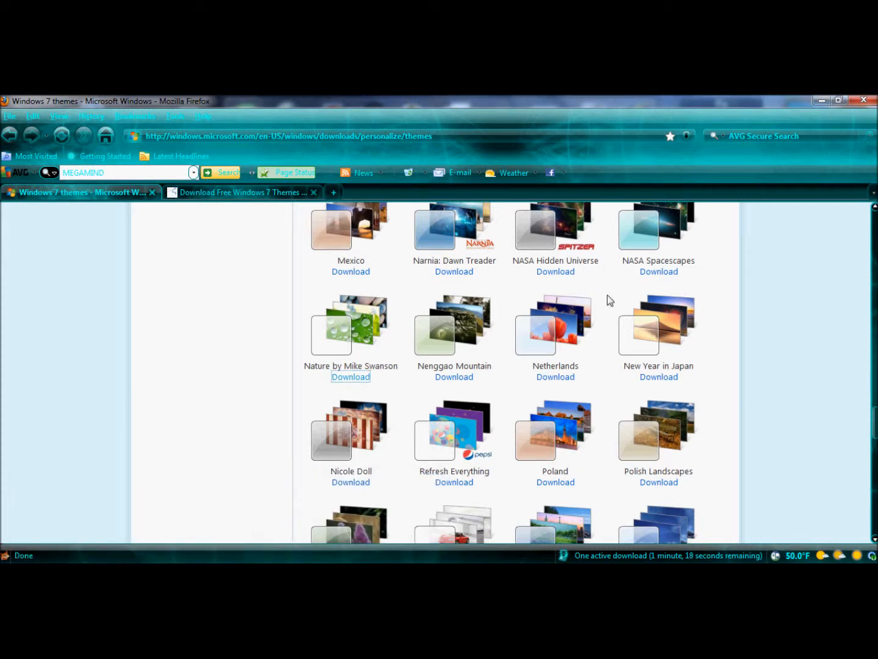
{"action": "left_click", "coordinate": [821, 101]}
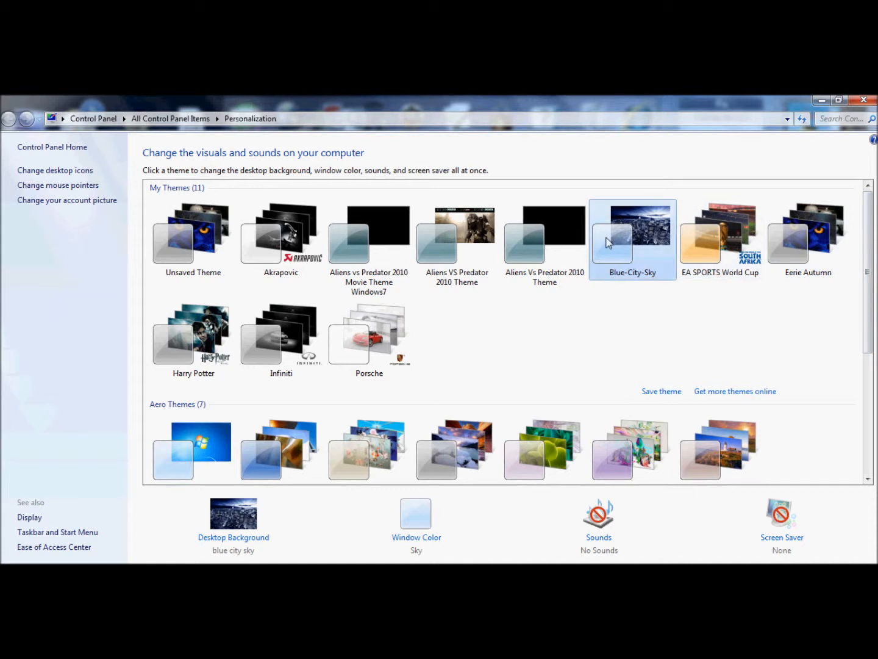
{"action": "mouse_move", "coordinate": [656, 229]}
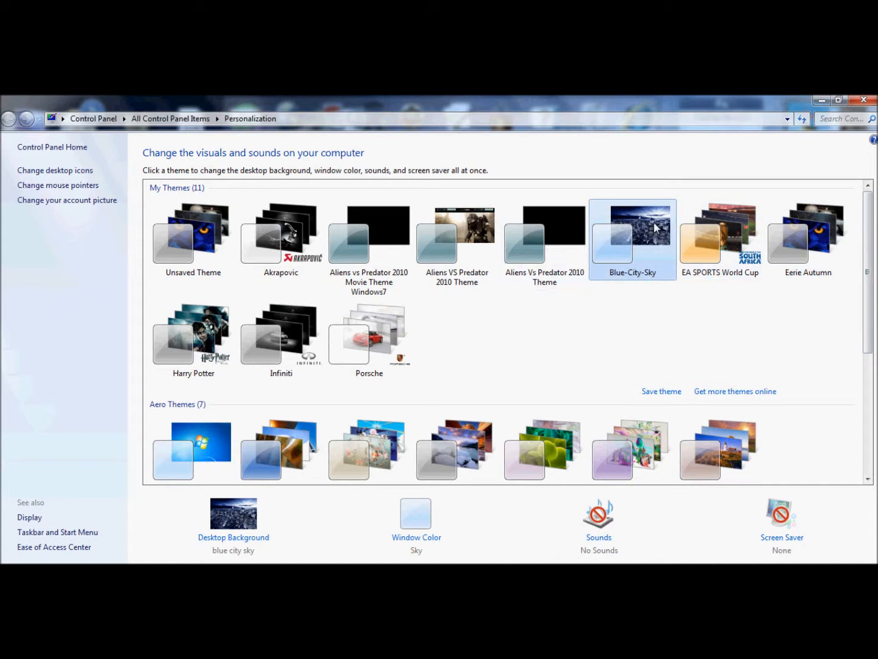
{"action": "mouse_move", "coordinate": [636, 227]}
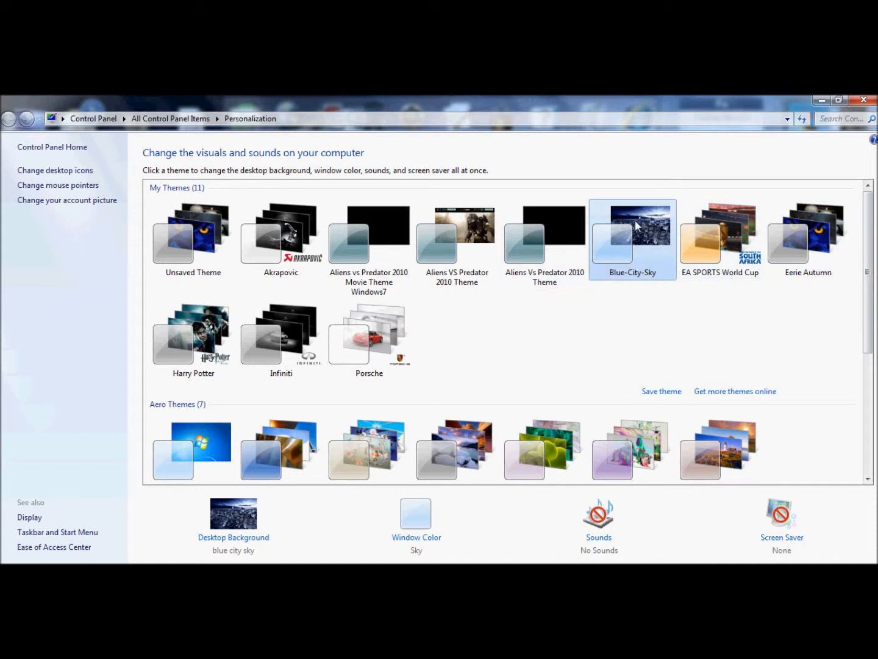
{"action": "mouse_move", "coordinate": [637, 249]}
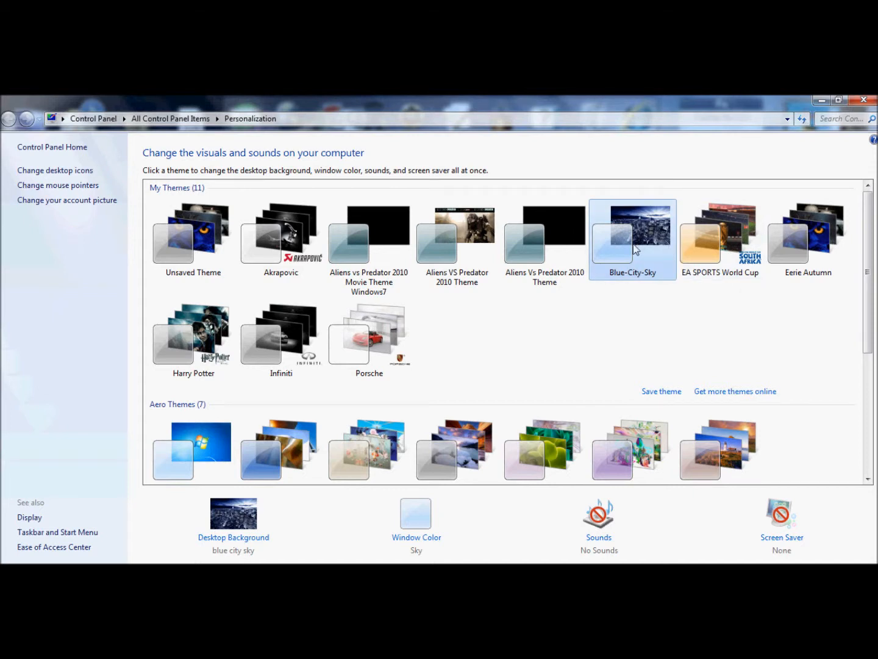
{"action": "mouse_move", "coordinate": [807, 238]}
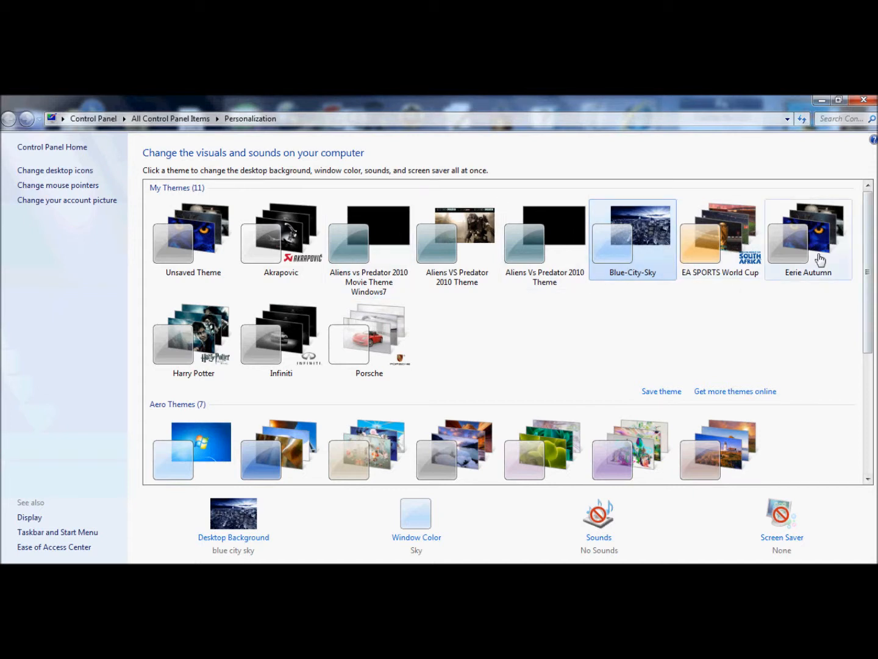
{"action": "mouse_move", "coordinate": [828, 270]}
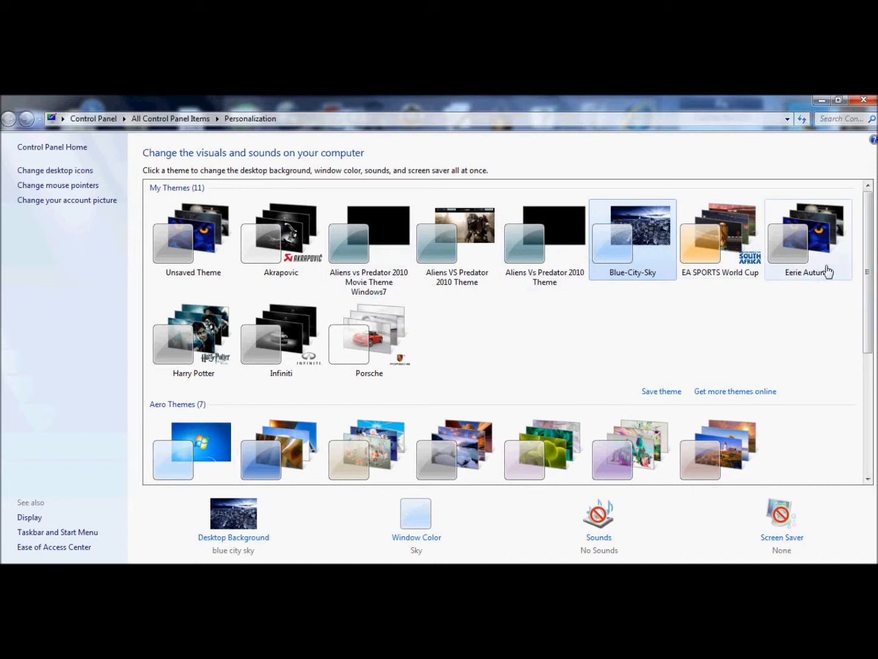
- Apply the Eerie Autumn theme from My Themes in Personalization
{"action": "left_click", "coordinate": [807, 239]}
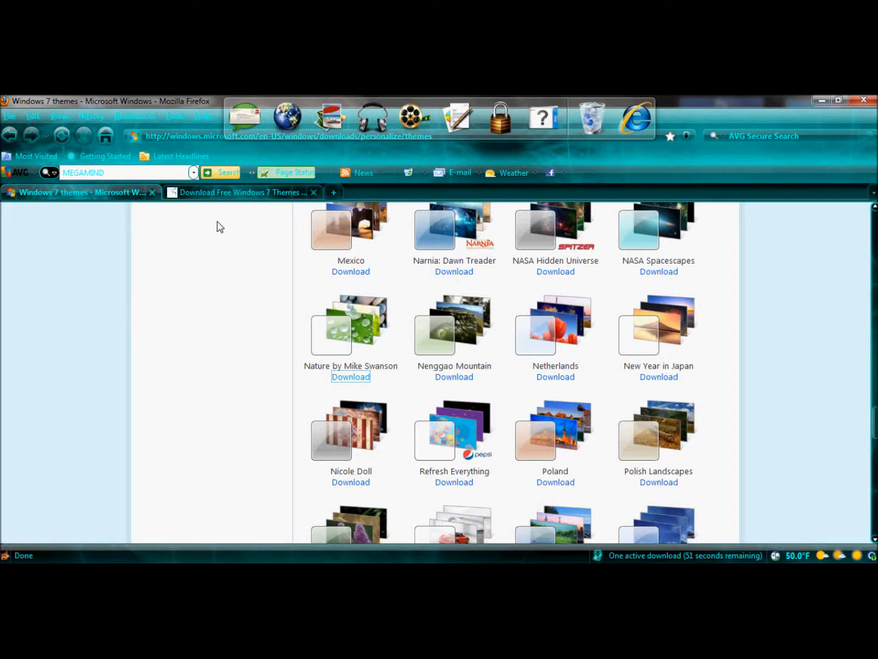
{"action": "mouse_move", "coordinate": [243, 192]}
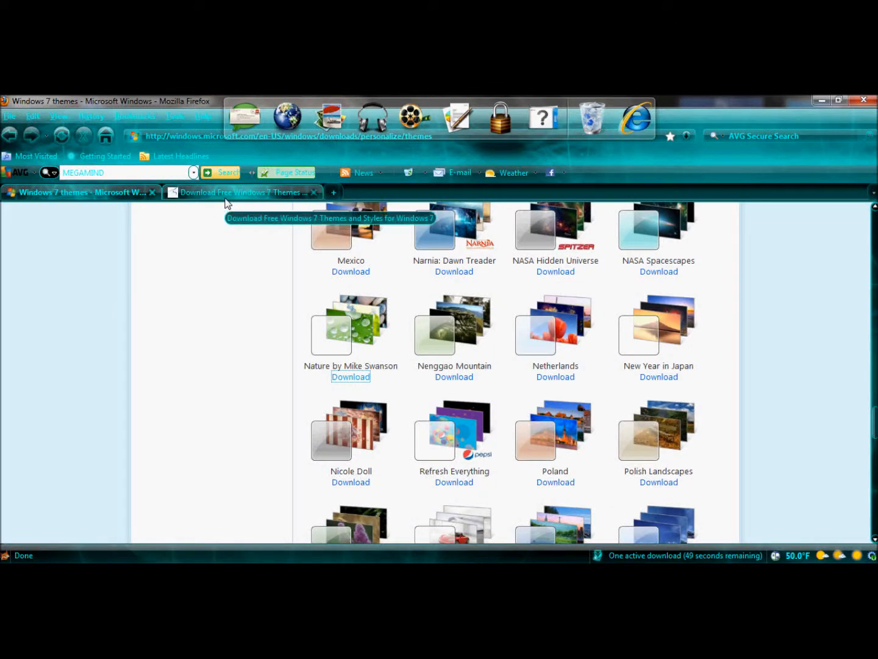
- Switch to the Technospot tab and open the 'Free Download Windows 7 Car and Bikes Theme' article
{"action": "left_click", "coordinate": [243, 192]}
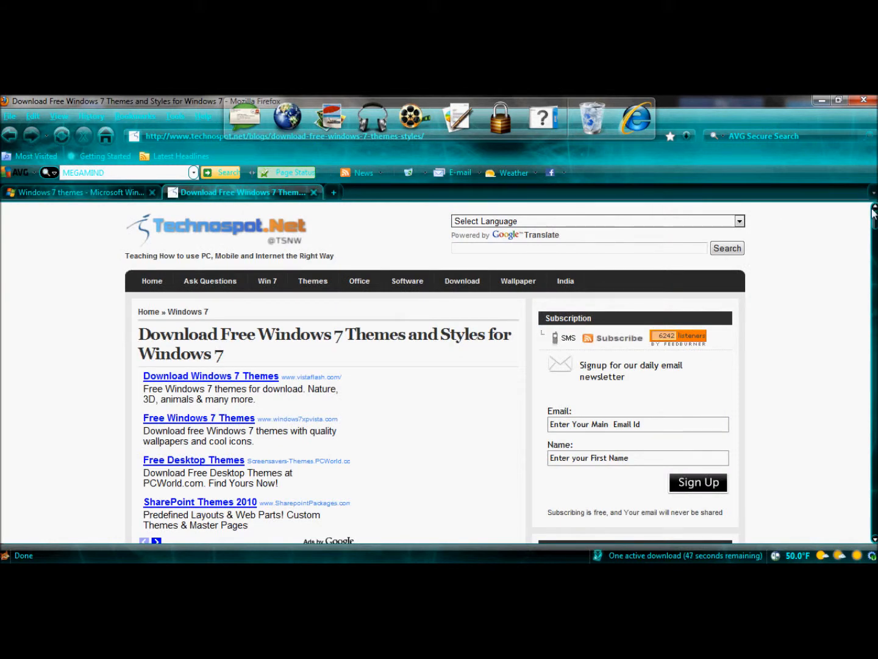
{"action": "scroll", "scroll_direction": "down", "scroll_amount": 3}
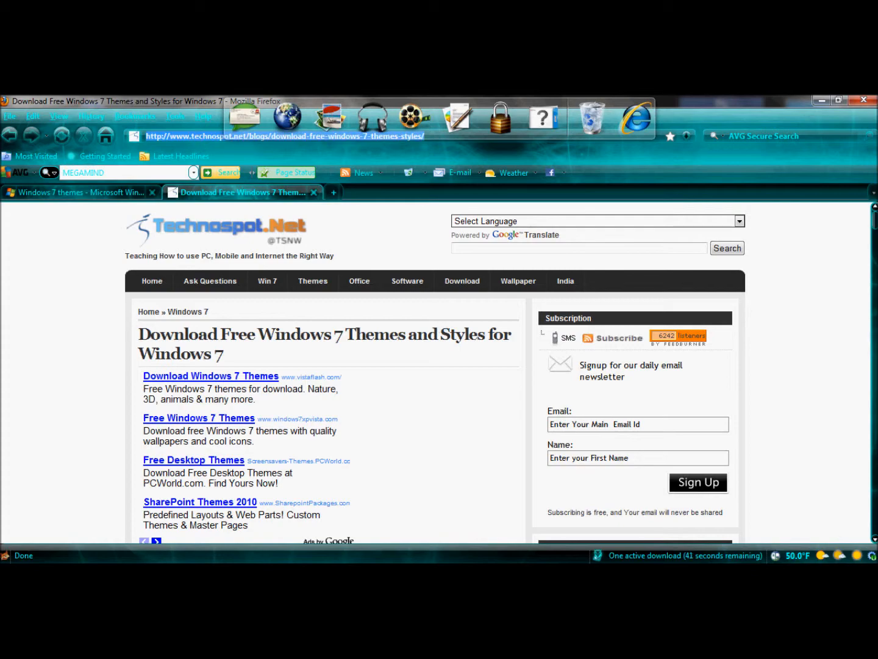
{"action": "scroll", "scroll_direction": "down", "scroll_amount": 3}
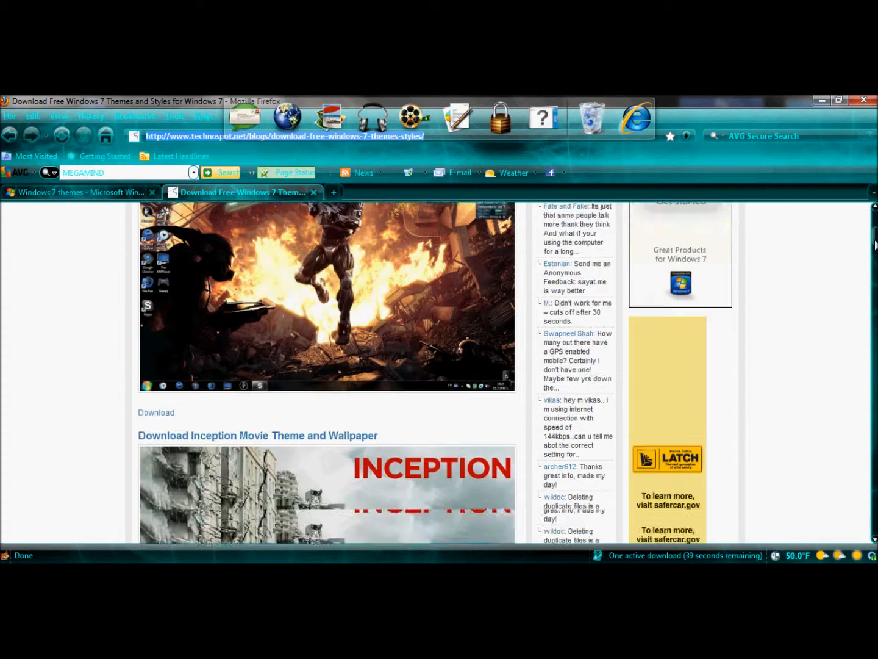
{"action": "scroll", "scroll_direction": "down", "scroll_amount": 3}
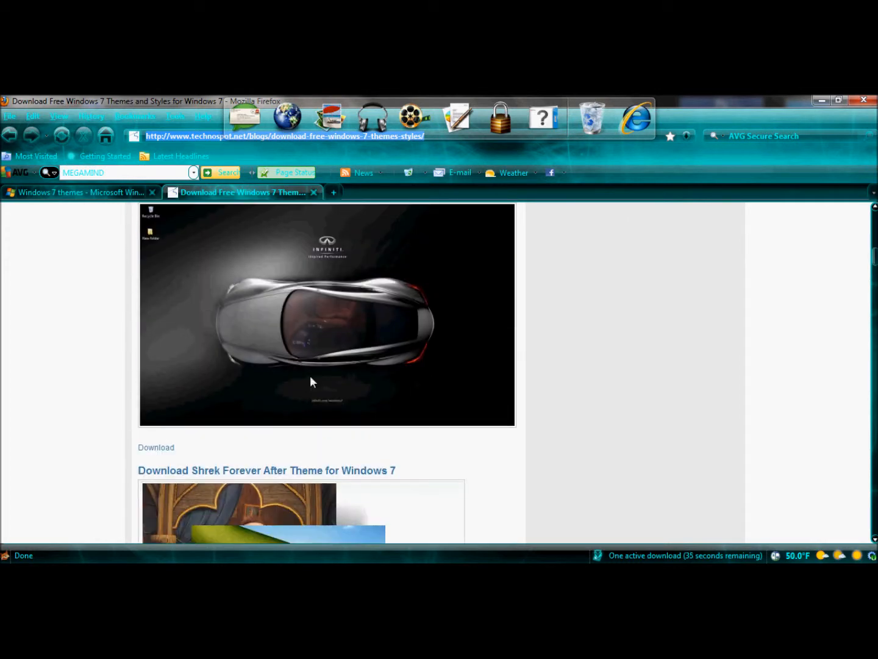
{"action": "mouse_move", "coordinate": [156, 447]}
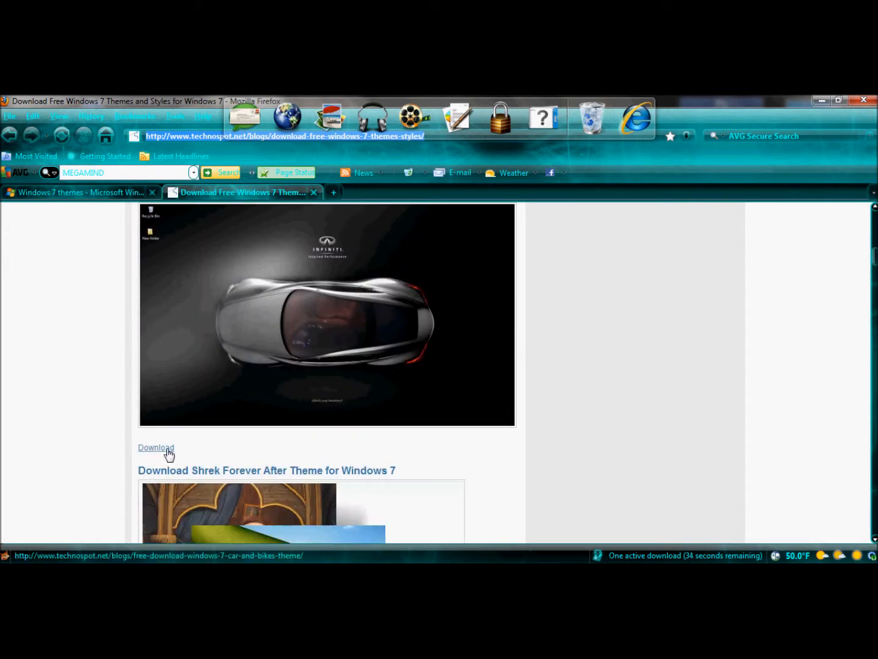
{"action": "left_click", "coordinate": [156, 447]}
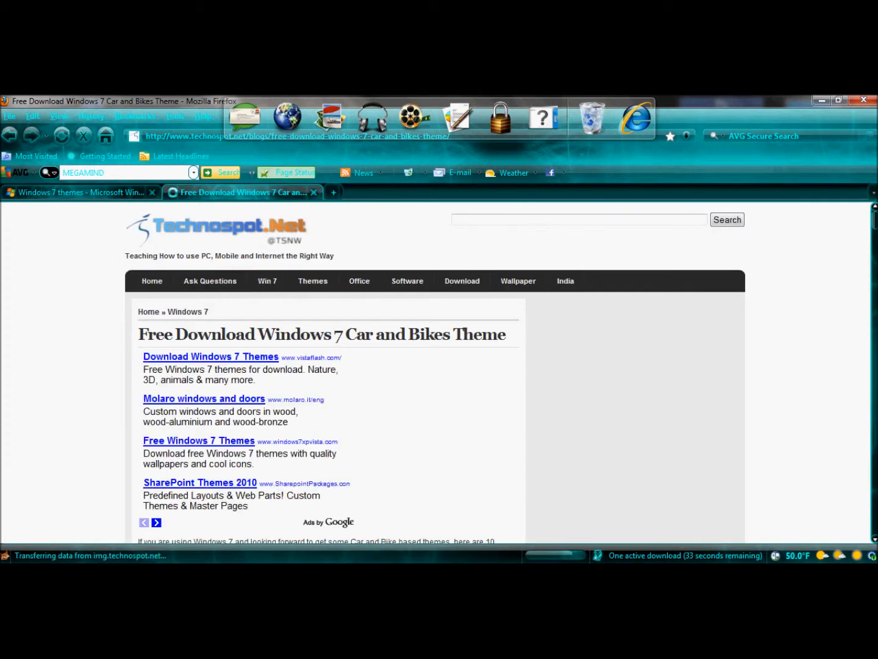
- Browse the car and bike themes and download the Motocross theme
{"action": "scroll", "scroll_direction": "down", "scroll_amount": 3}
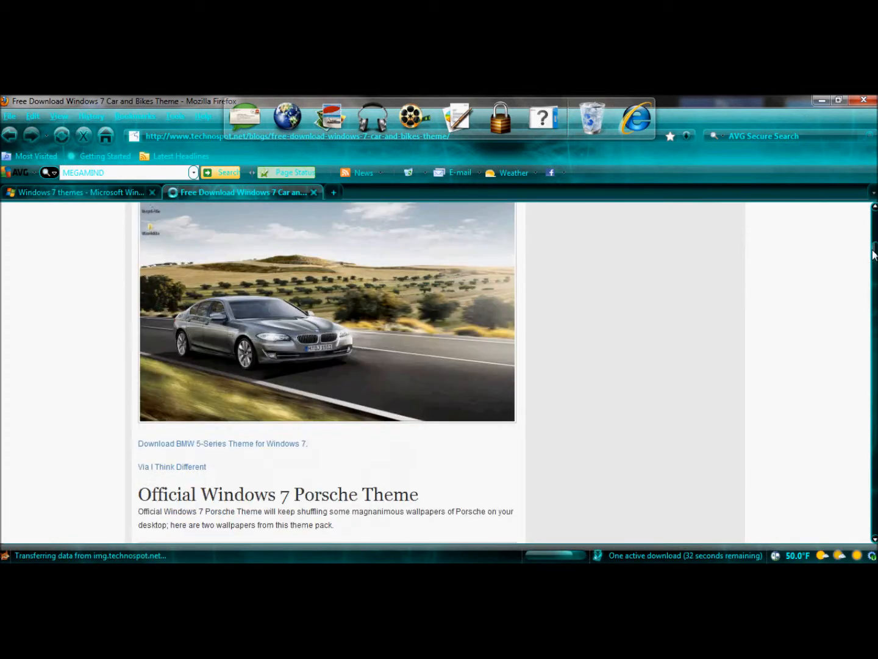
{"action": "scroll", "scroll_direction": "down", "scroll_amount": 3}
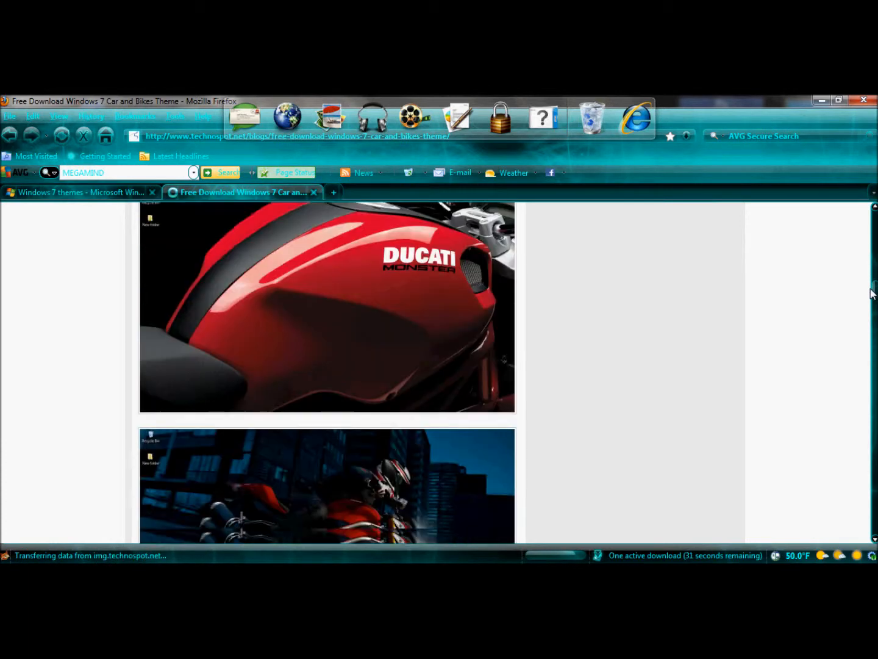
{"action": "scroll", "scroll_direction": "down", "scroll_amount": 3}
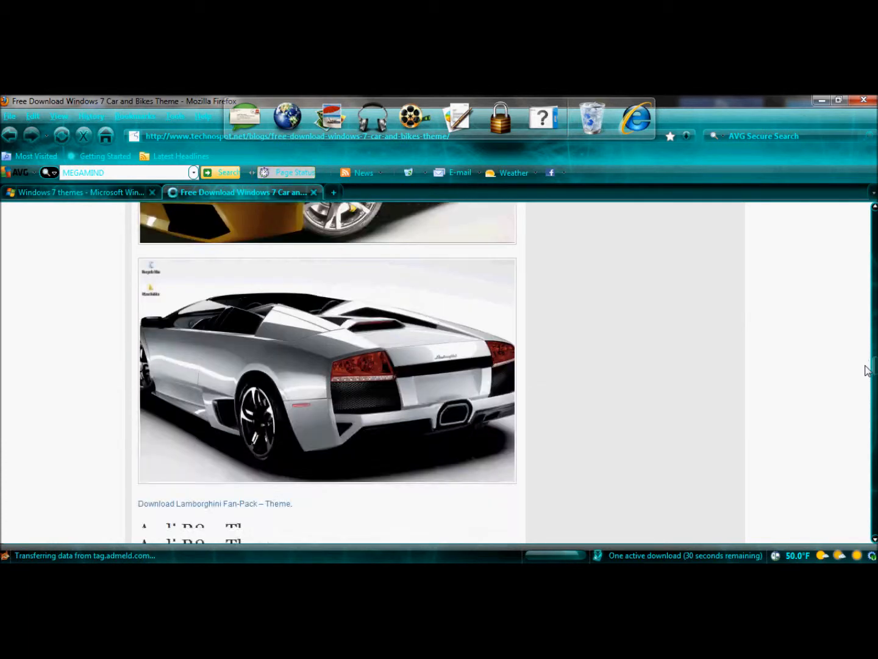
{"action": "scroll", "scroll_direction": "down", "scroll_amount": 3}
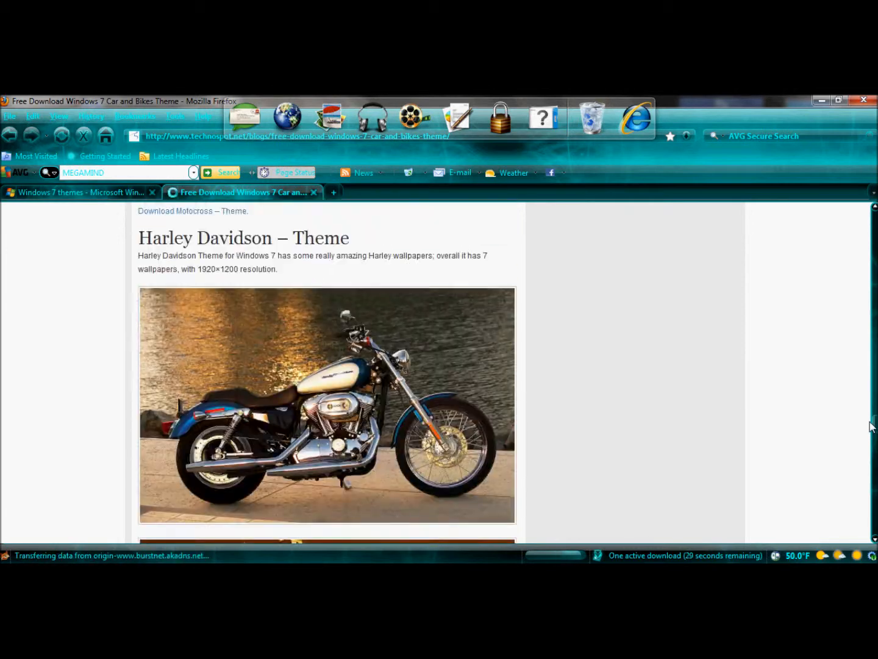
{"action": "scroll", "scroll_direction": "up", "scroll_amount": 3}
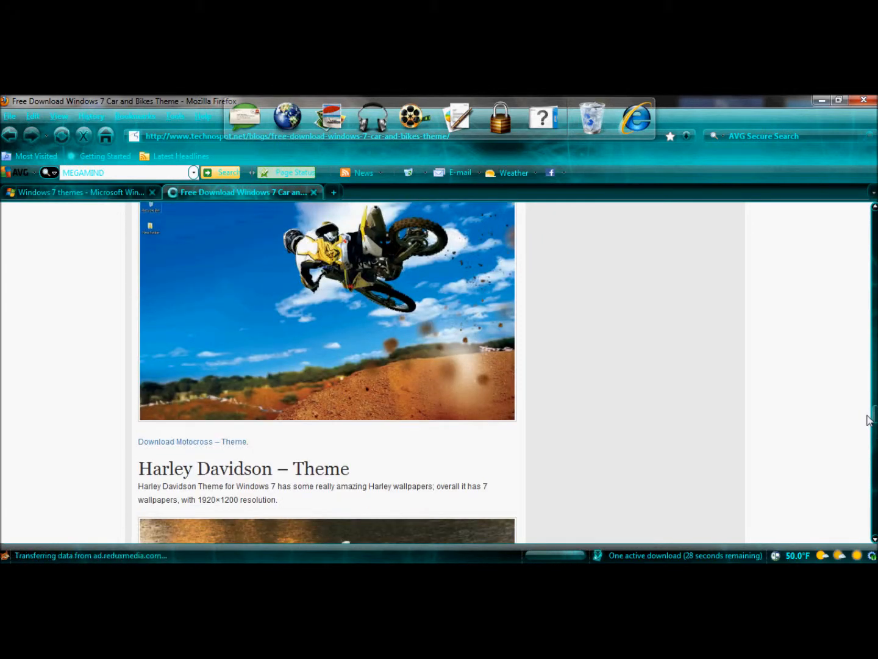
{"action": "mouse_move", "coordinate": [181, 444]}
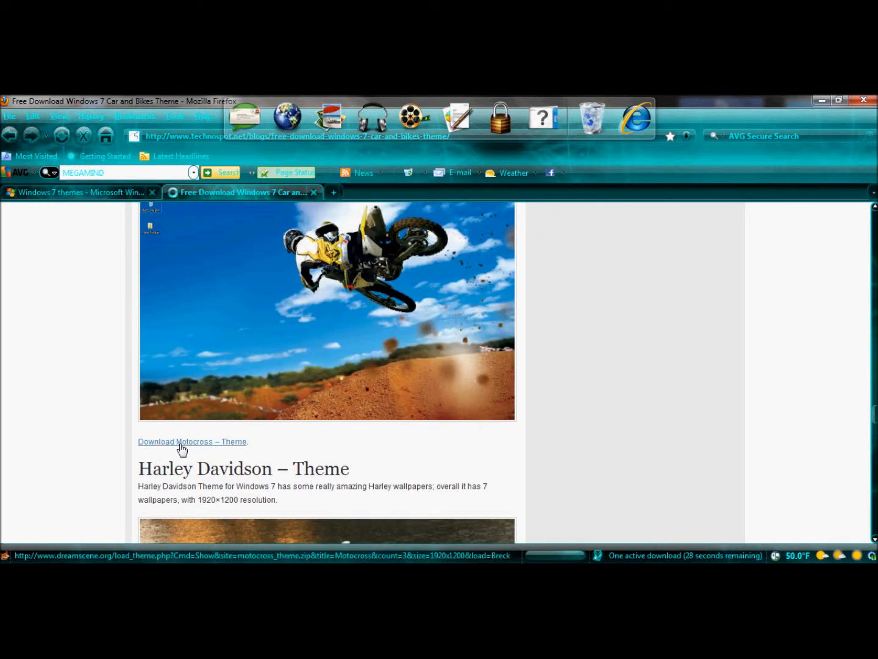
{"action": "left_click", "coordinate": [192, 440]}
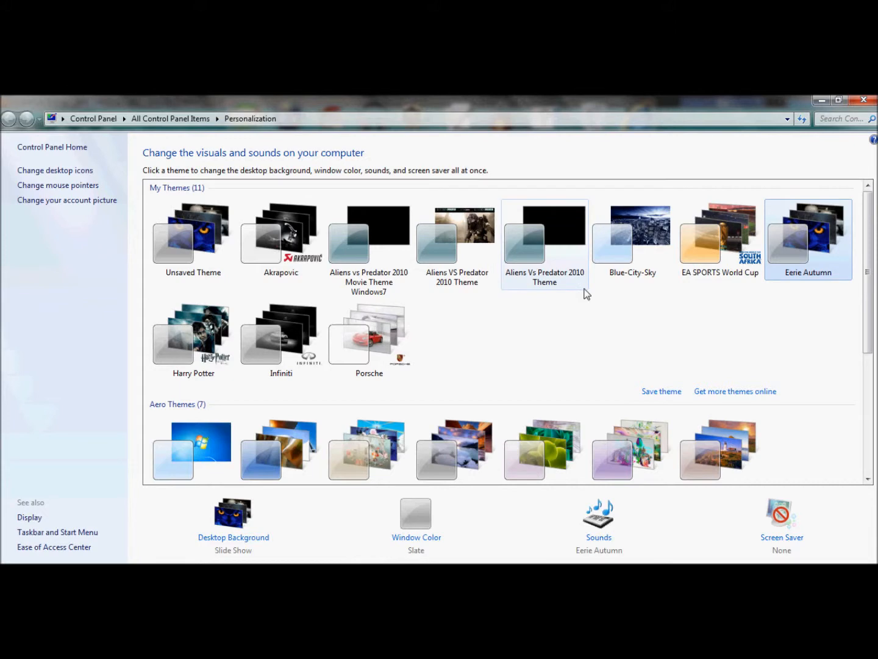
- Minimize Personalization and switch the desktop to its next background image
{"action": "left_click", "coordinate": [369, 333]}
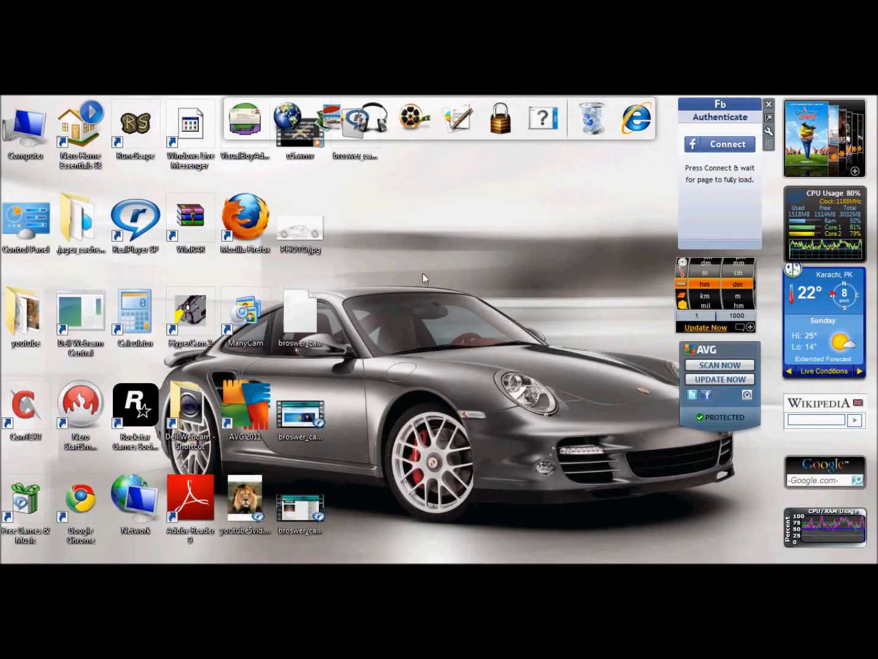
{"action": "mouse_move", "coordinate": [534, 287]}
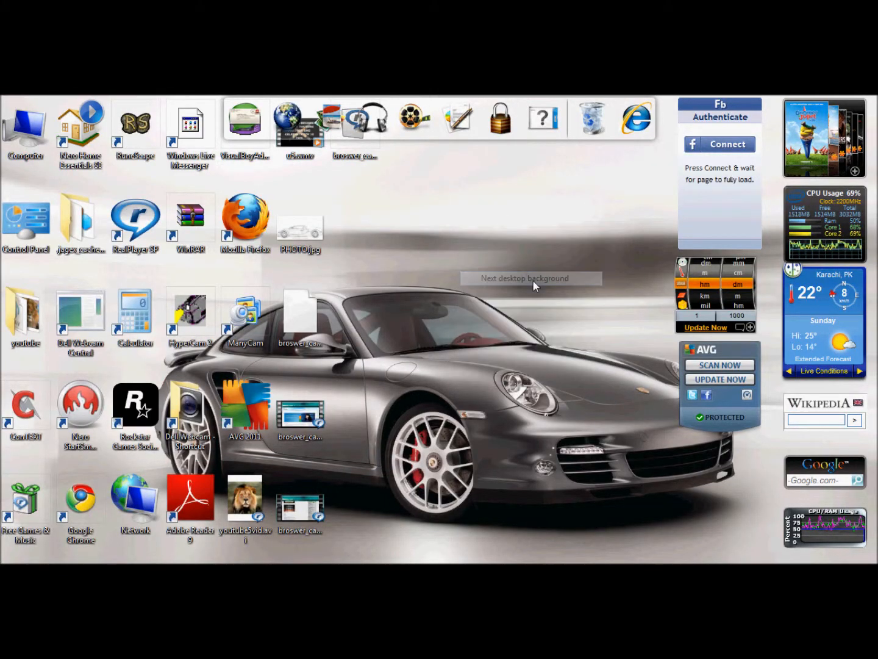
{"action": "left_click", "coordinate": [526, 278]}
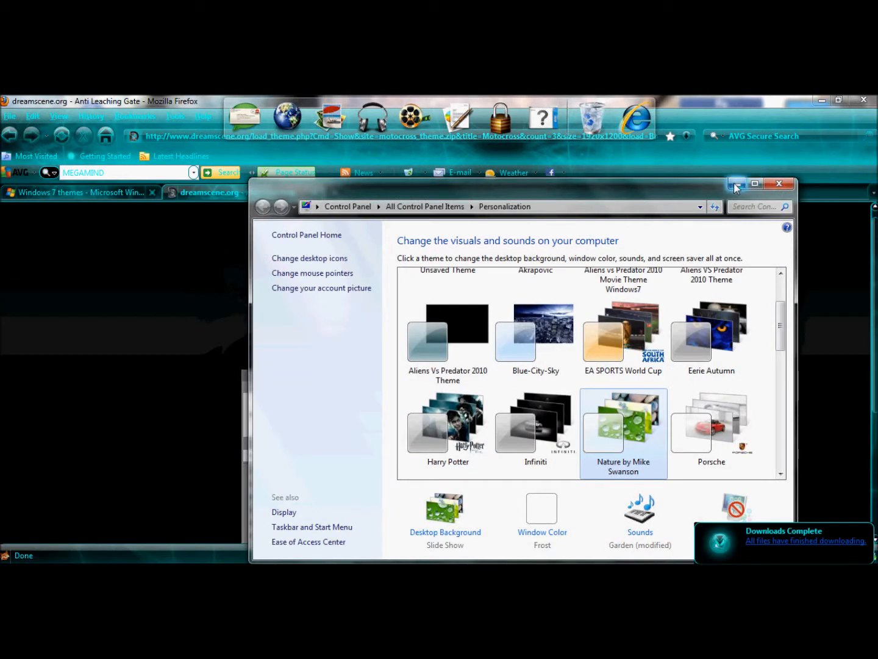
- Minimize Personalization and close the dreamscene.org Motocross download tab
{"action": "left_click", "coordinate": [779, 183]}
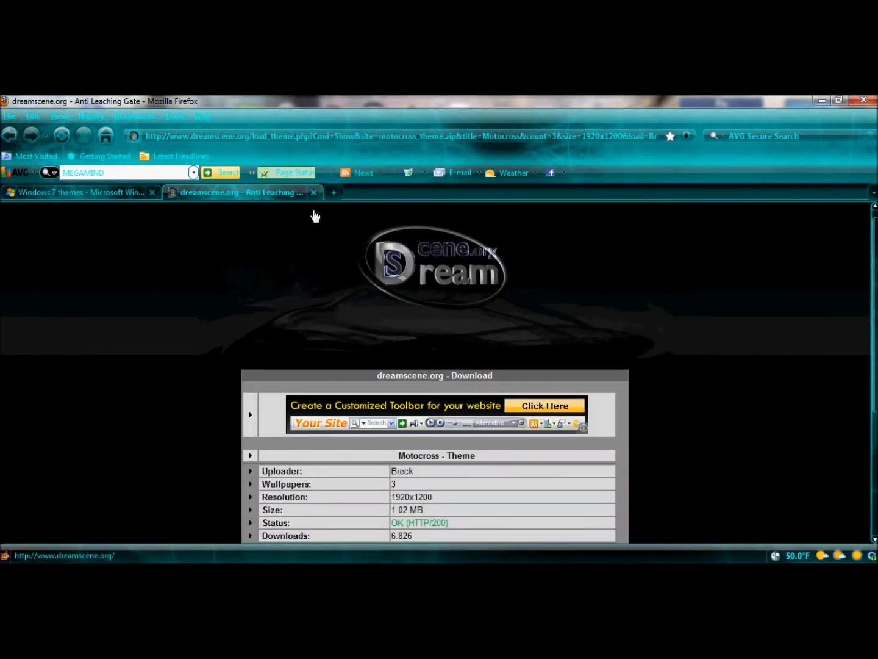
{"action": "left_click", "coordinate": [80, 193]}
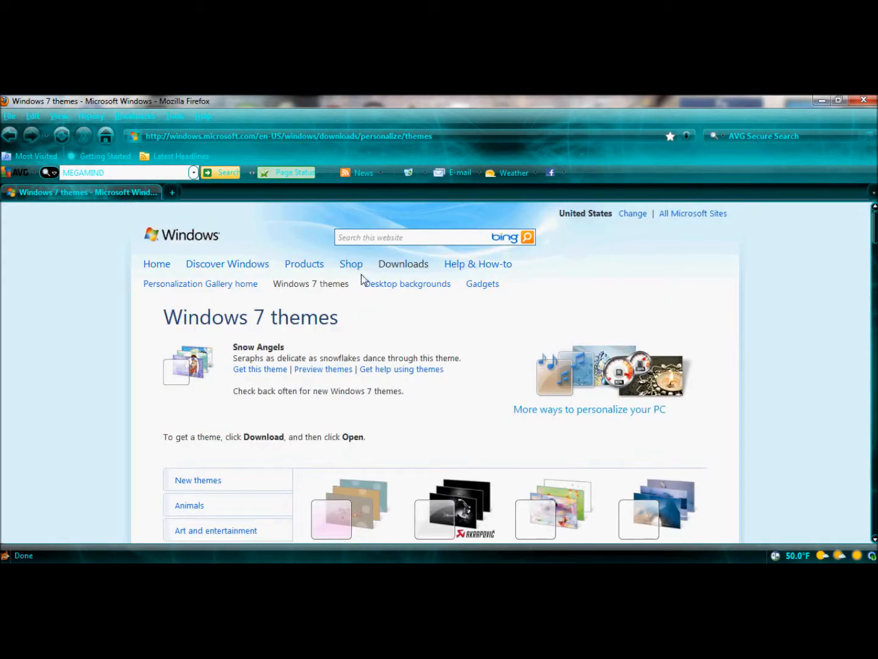
{"action": "mouse_move", "coordinate": [543, 330]}
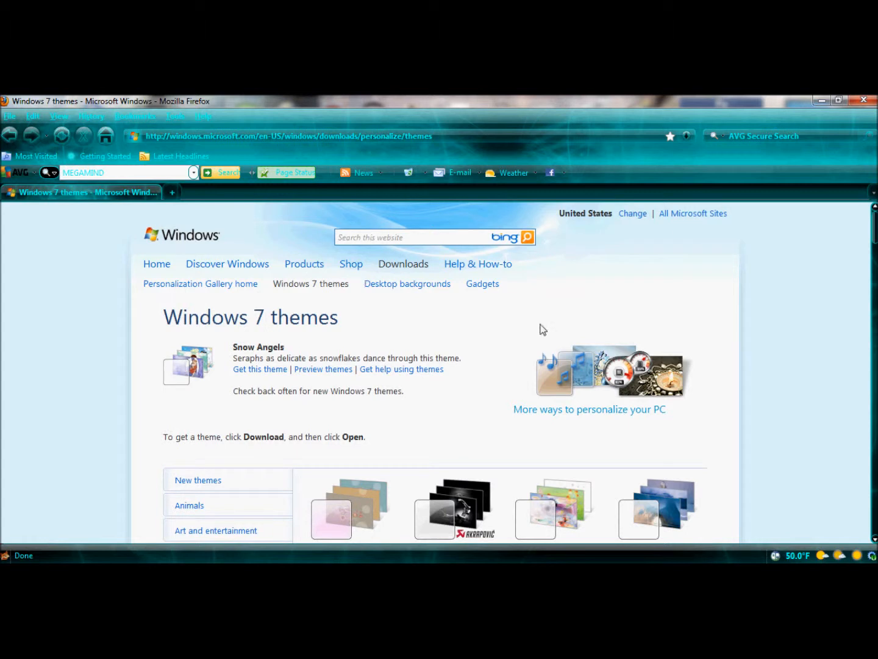